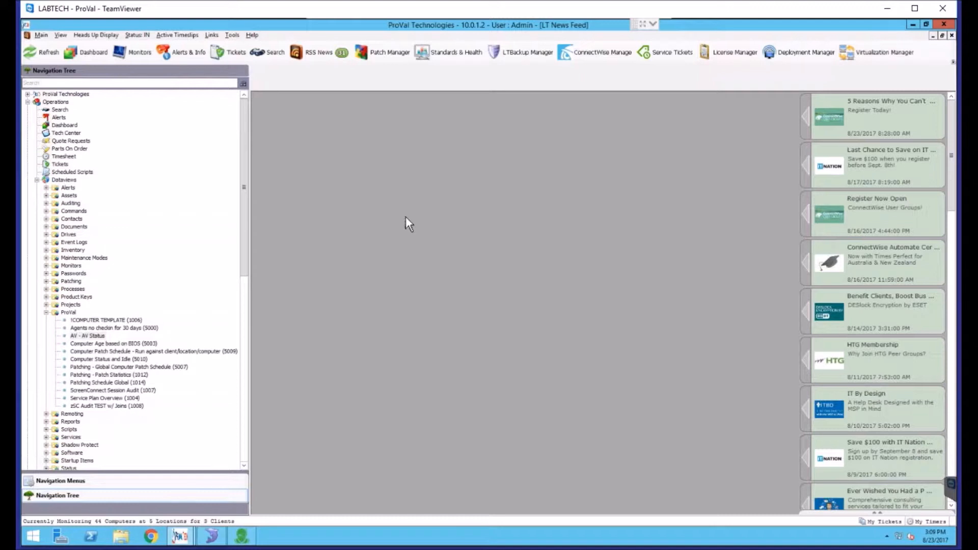
mouse_move(291, 88)
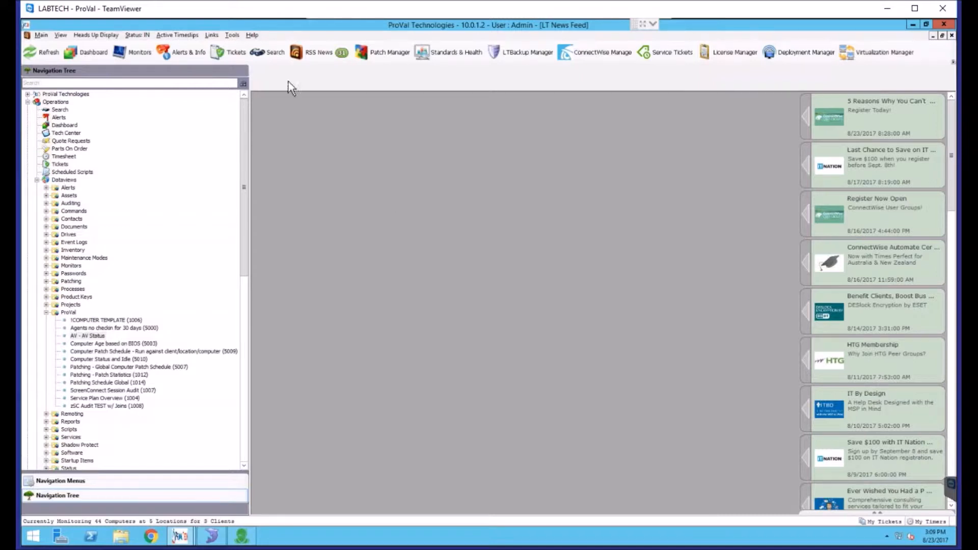
- Bring the Solution Center window forward via Tools, dismissing the 'already open' notice
left_click(231, 34)
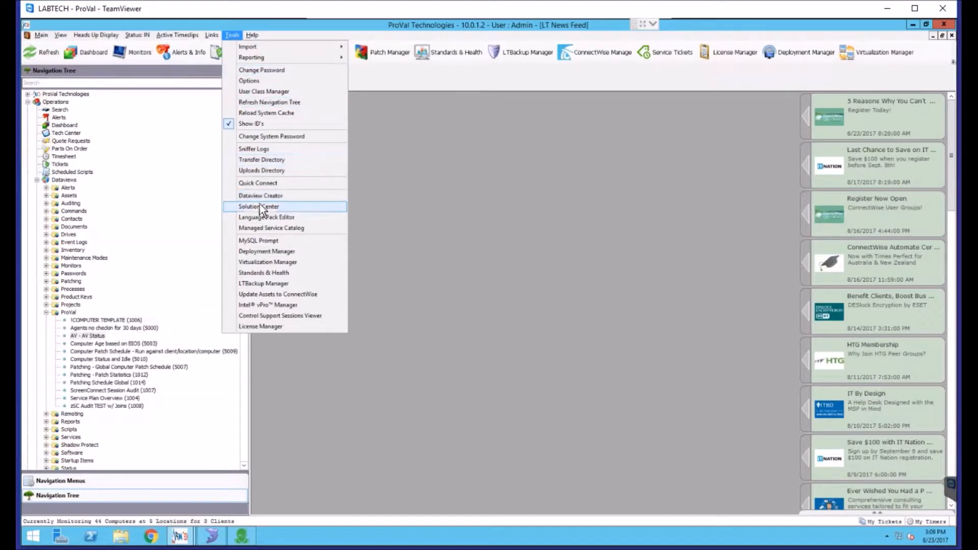
left_click(258, 206)
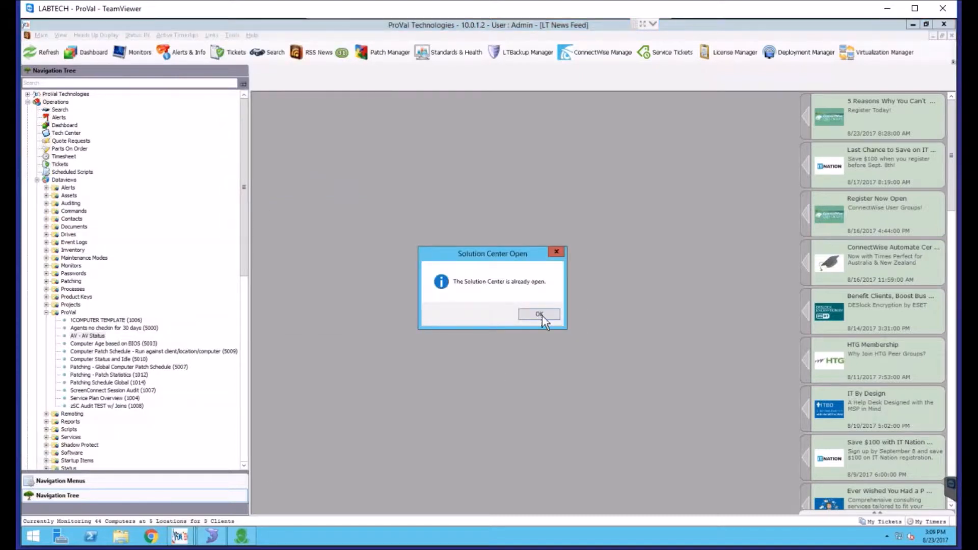
left_click(539, 314)
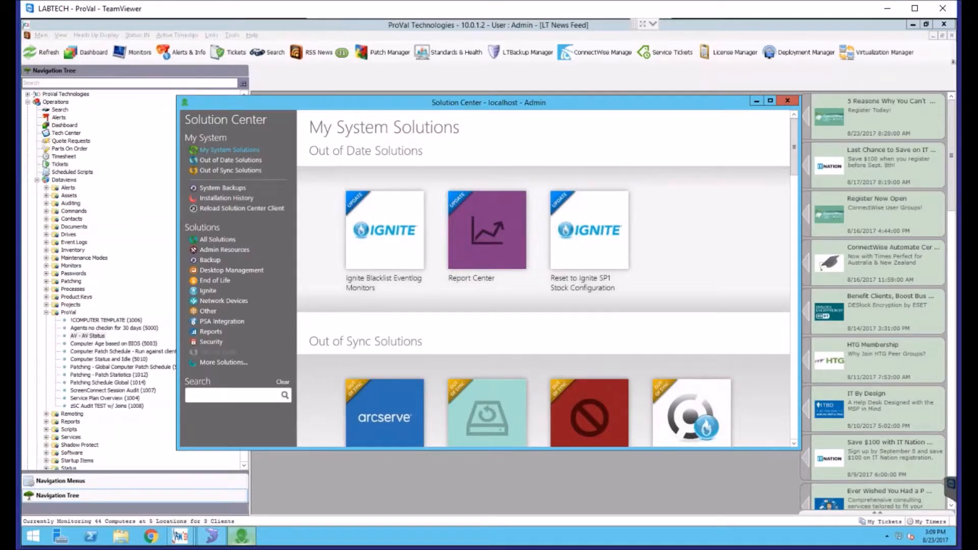
mouse_move(448, 440)
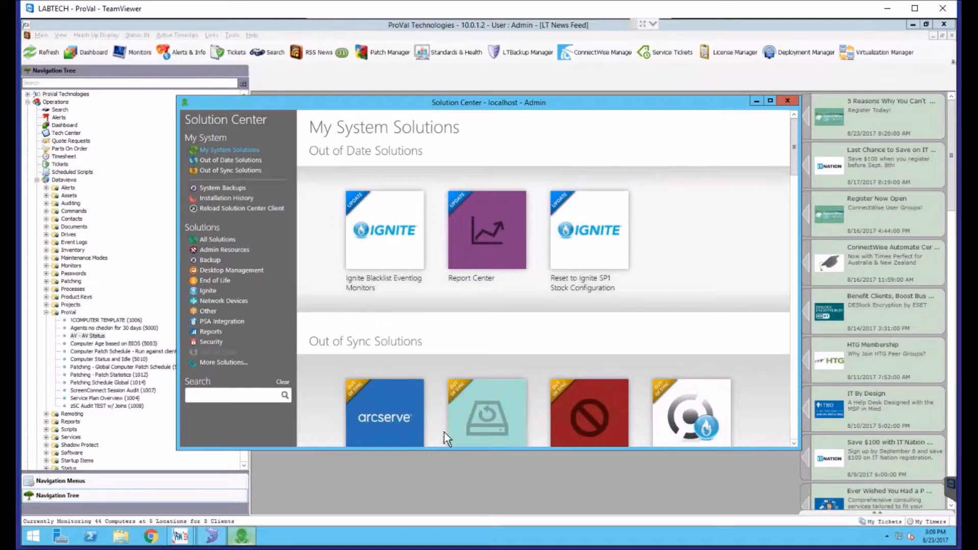
mouse_move(241, 208)
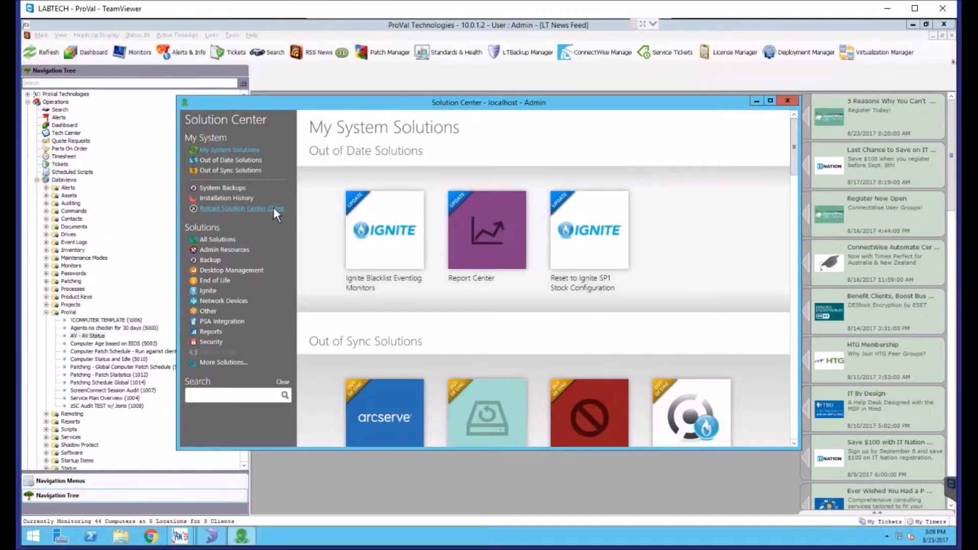
- Reload the Solution Center client and confirm, starting the service restart
left_click(241, 208)
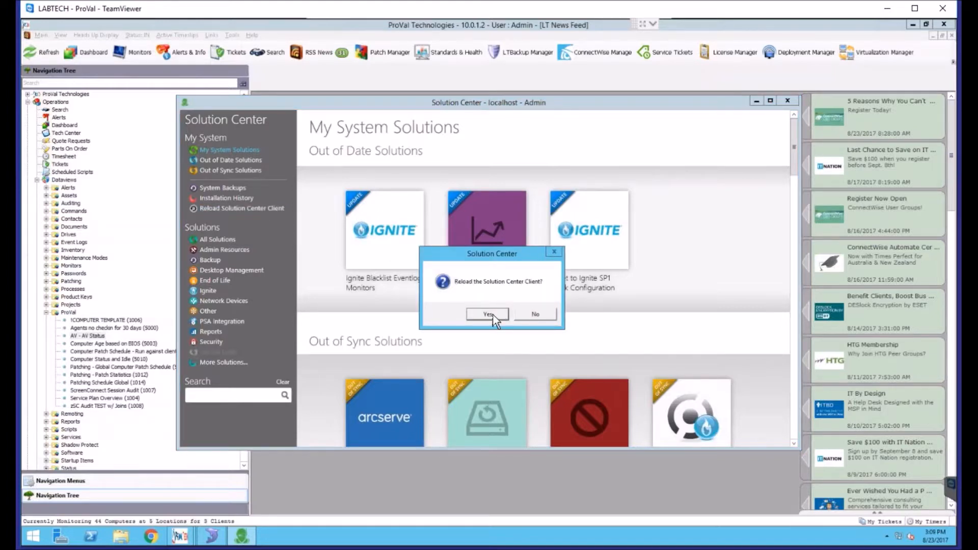
left_click(488, 314)
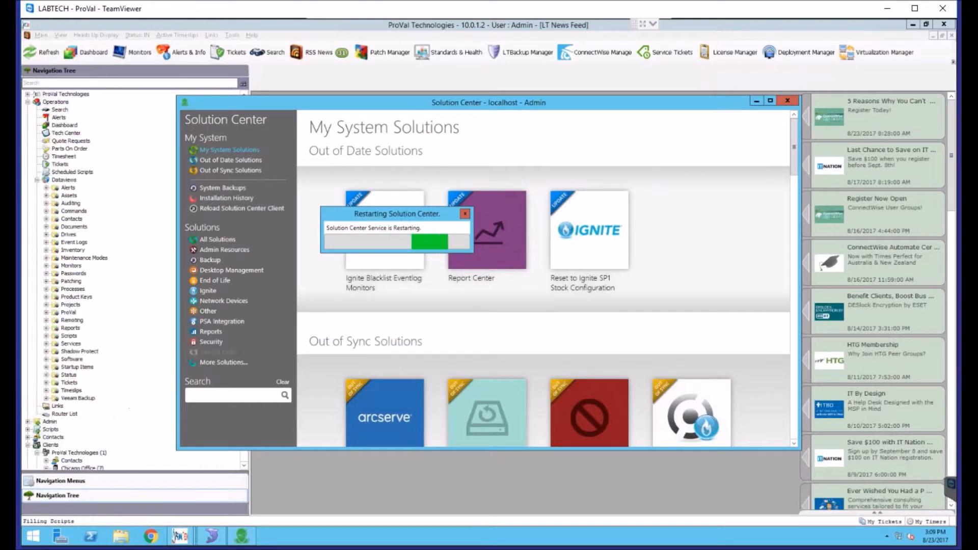